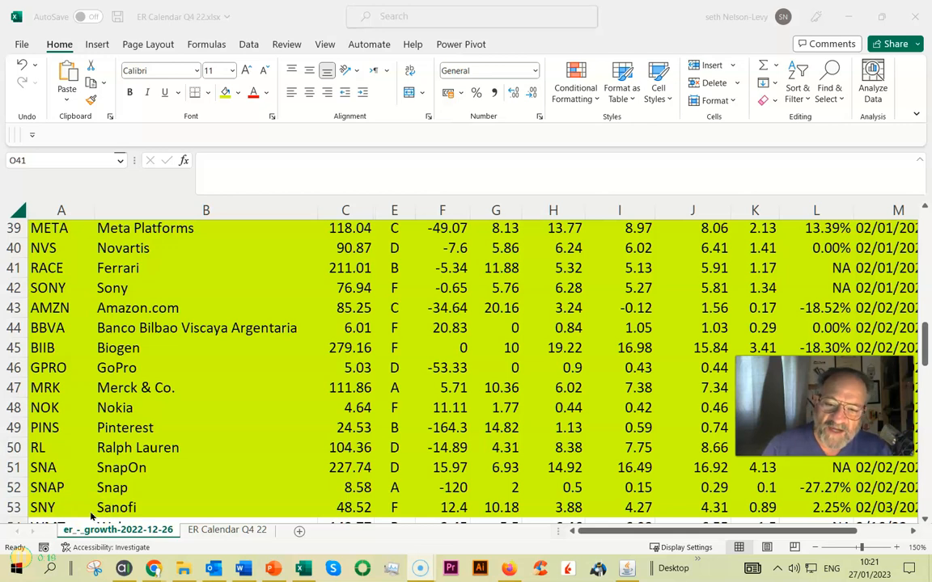
{"action": "mouse_move", "coordinate": [174, 360]}
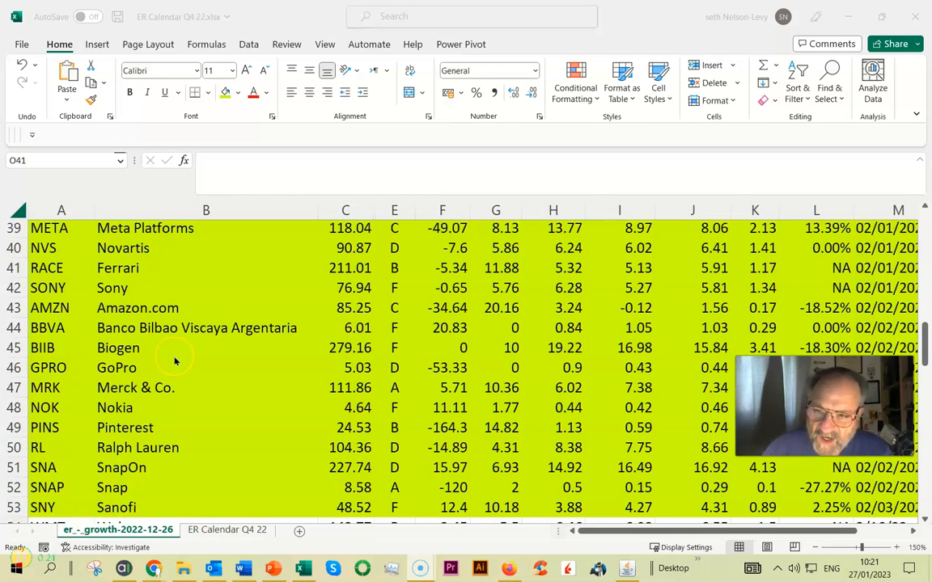
{"action": "mouse_move", "coordinate": [77, 240]}
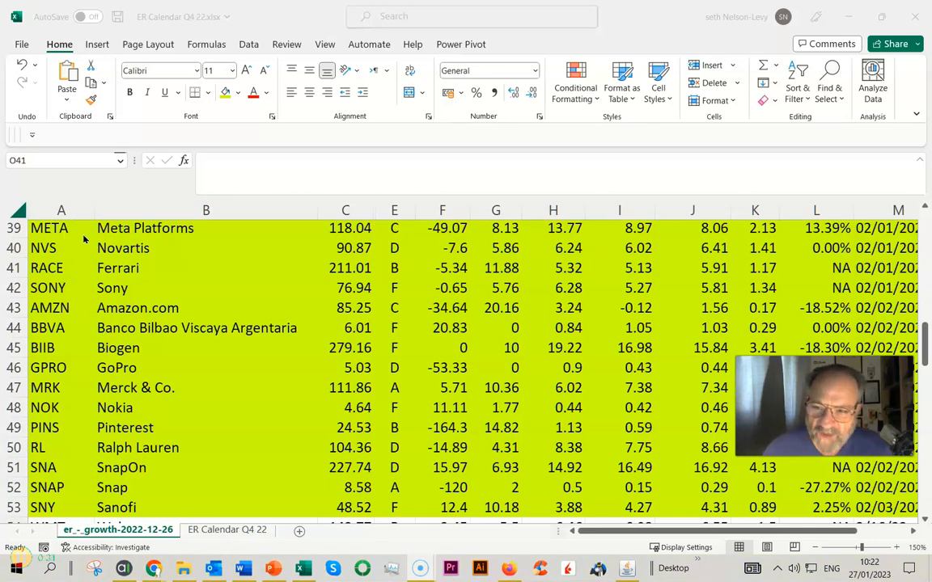
{"action": "mouse_move", "coordinate": [91, 307]}
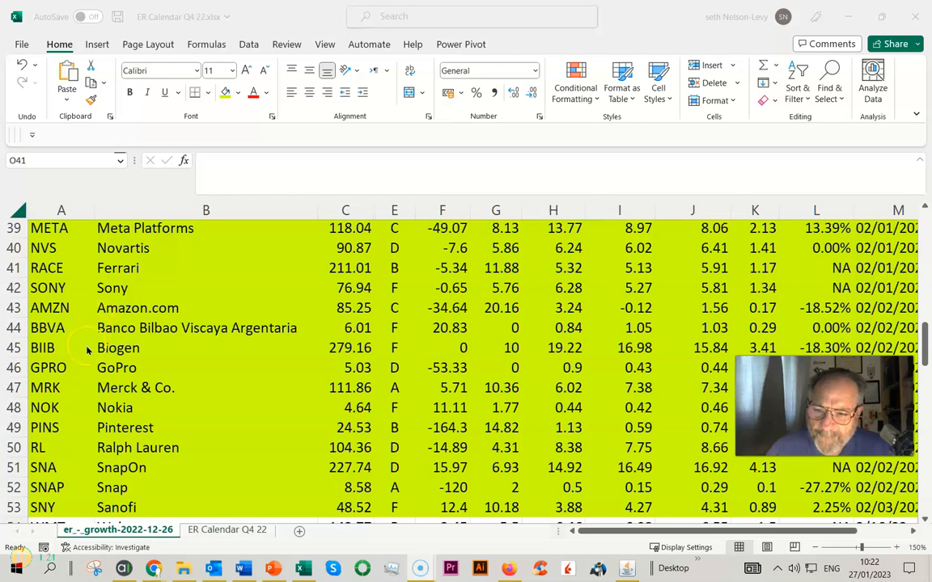
{"action": "mouse_move", "coordinate": [90, 388]}
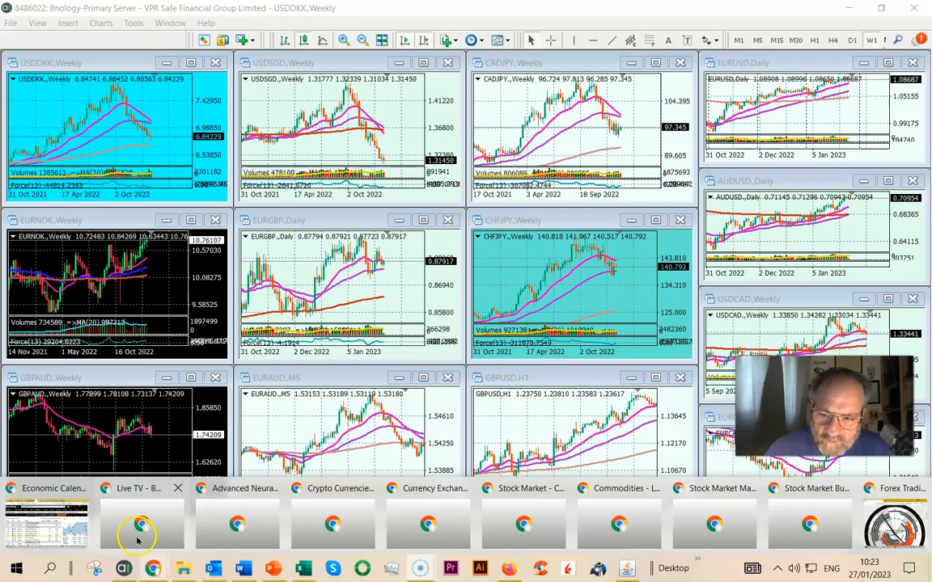
Switch to the investing.com Next Week calendar and scroll through Monday-Wednesday high-impact releases.
{"action": "left_click", "coordinate": [137, 530]}
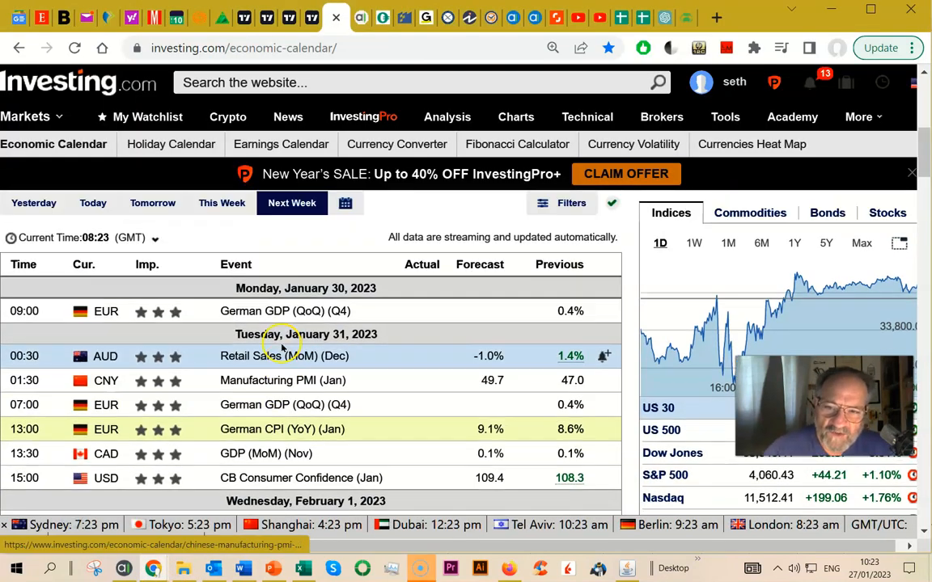
{"action": "scroll", "scroll_direction": "down", "scroll_amount": 3}
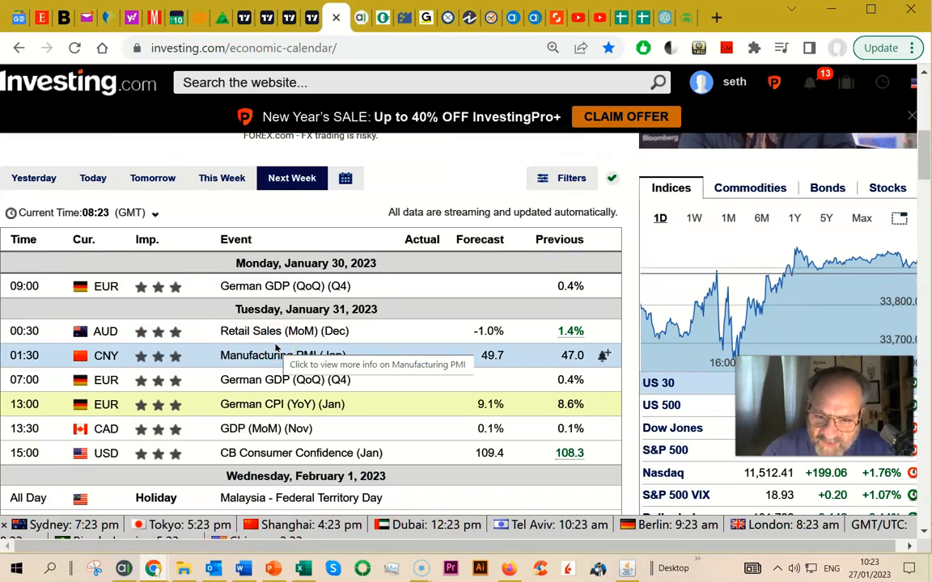
{"action": "mouse_move", "coordinate": [278, 339]}
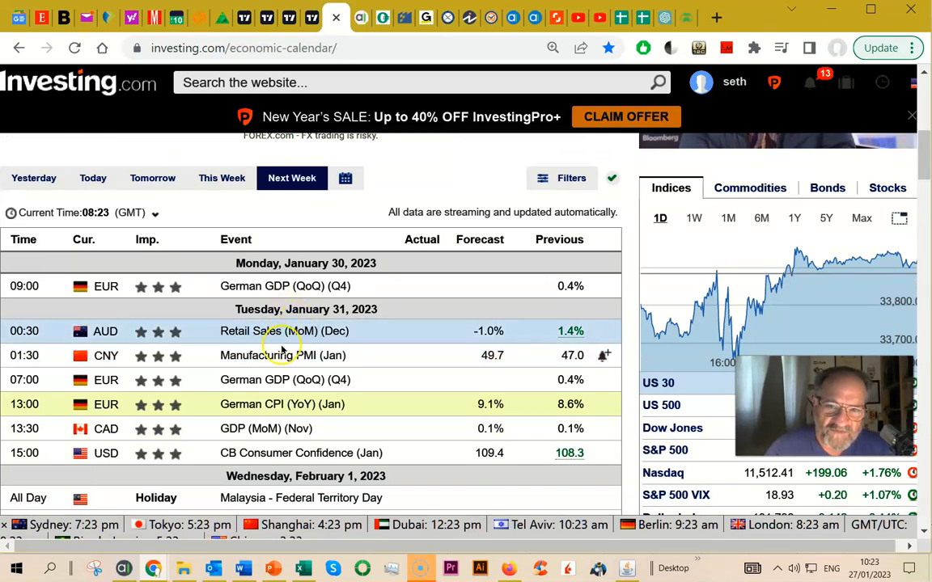
{"action": "mouse_move", "coordinate": [283, 355]}
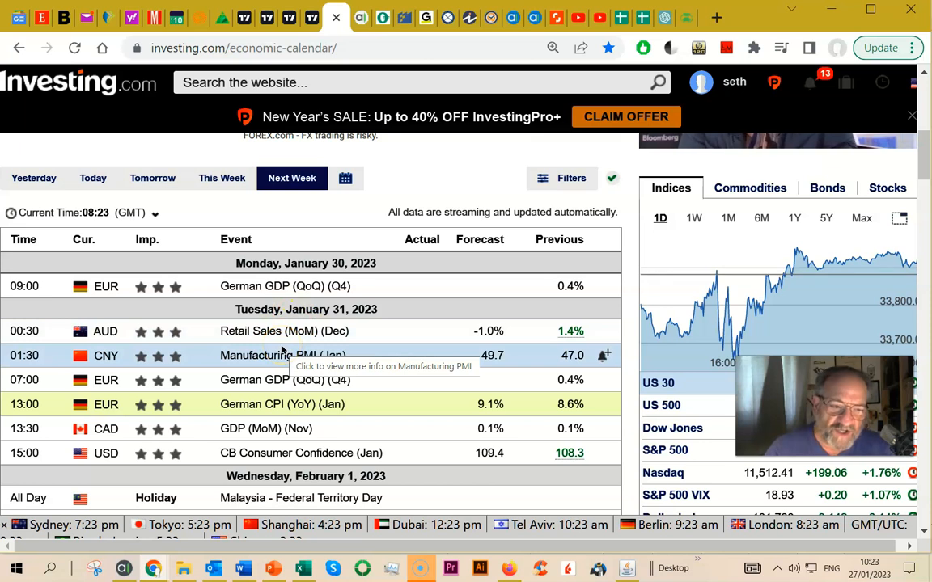
{"action": "scroll", "scroll_direction": "down", "scroll_amount": 3}
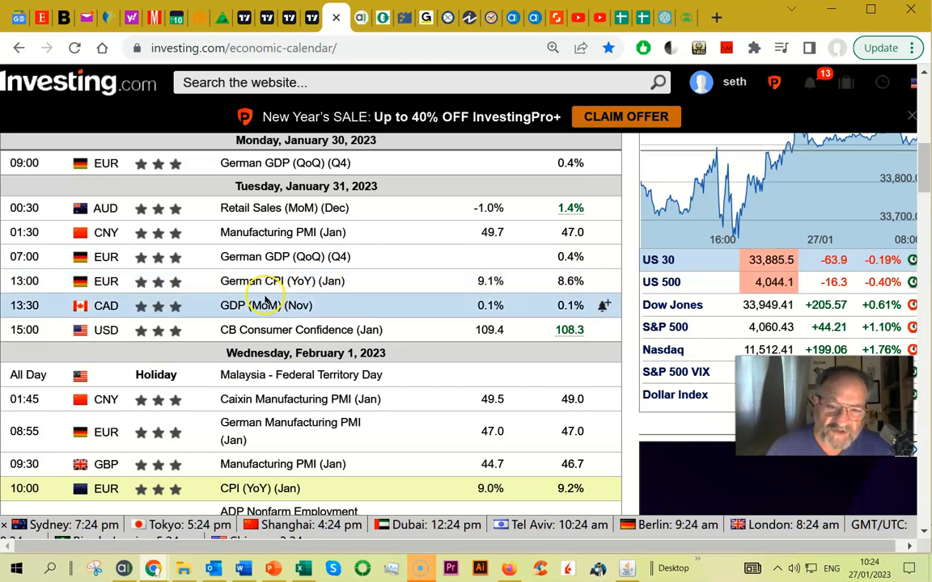
{"action": "mouse_move", "coordinate": [242, 330]}
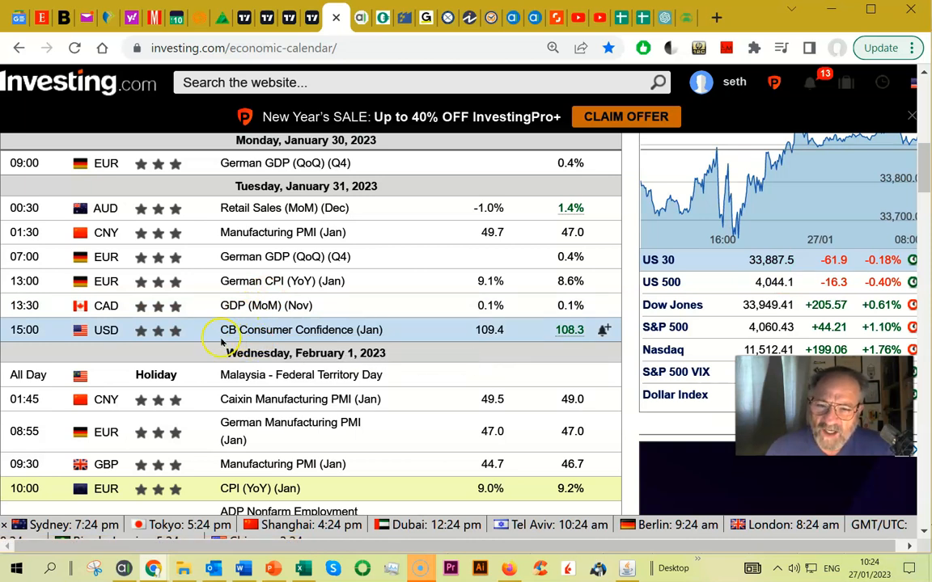
{"action": "scroll", "scroll_direction": "down", "scroll_amount": 3}
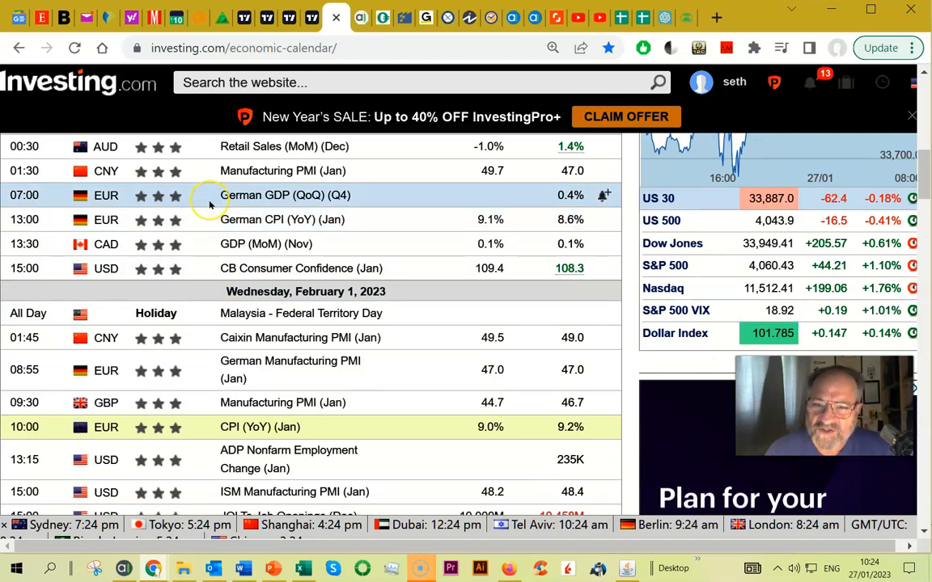
{"action": "mouse_move", "coordinate": [210, 204]}
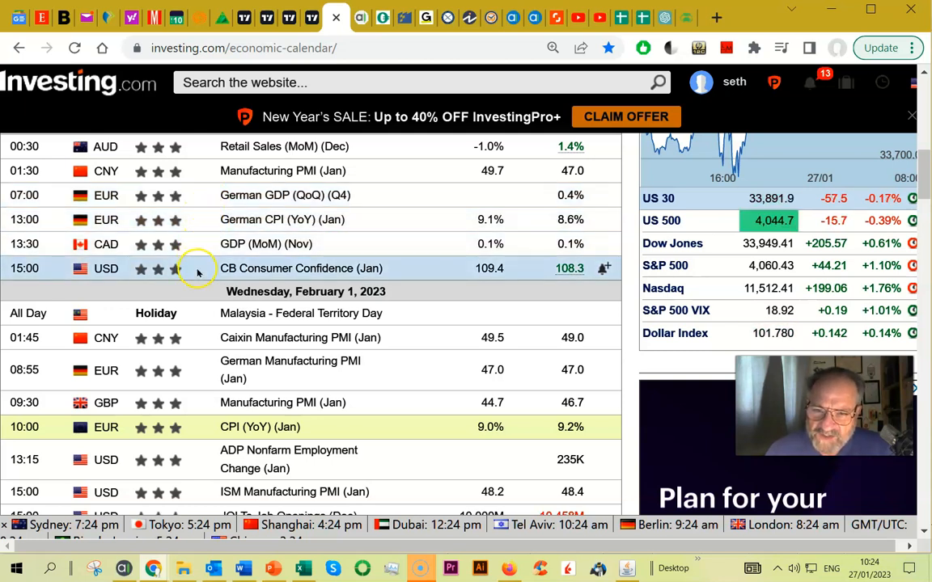
{"action": "mouse_move", "coordinate": [201, 268]}
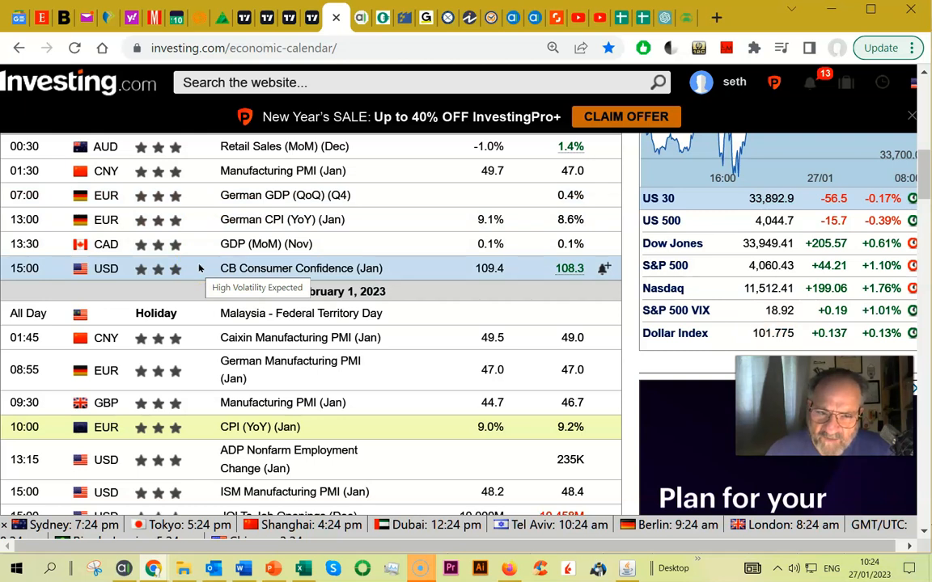
{"action": "mouse_move", "coordinate": [185, 320]}
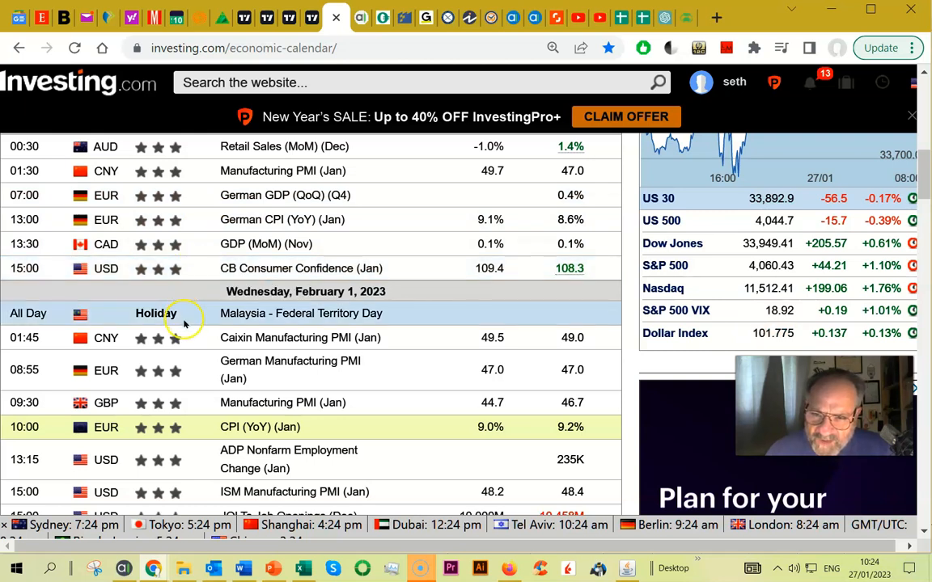
{"action": "mouse_move", "coordinate": [191, 356]}
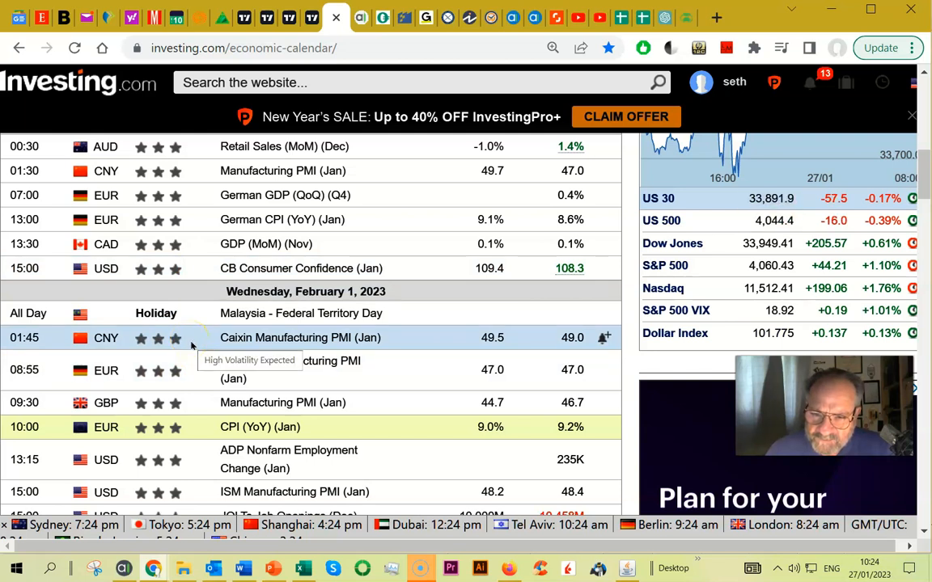
{"action": "mouse_move", "coordinate": [186, 372]}
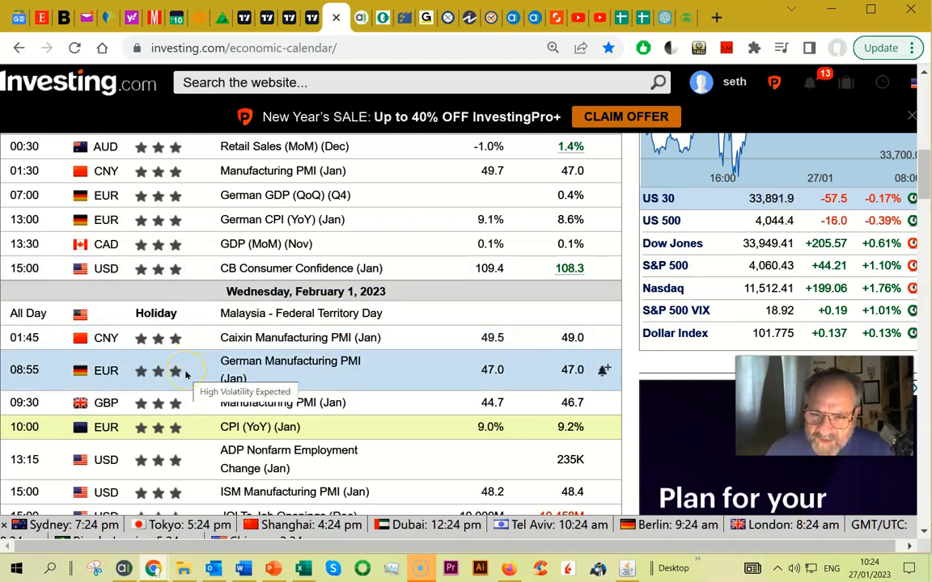
{"action": "mouse_move", "coordinate": [175, 404]}
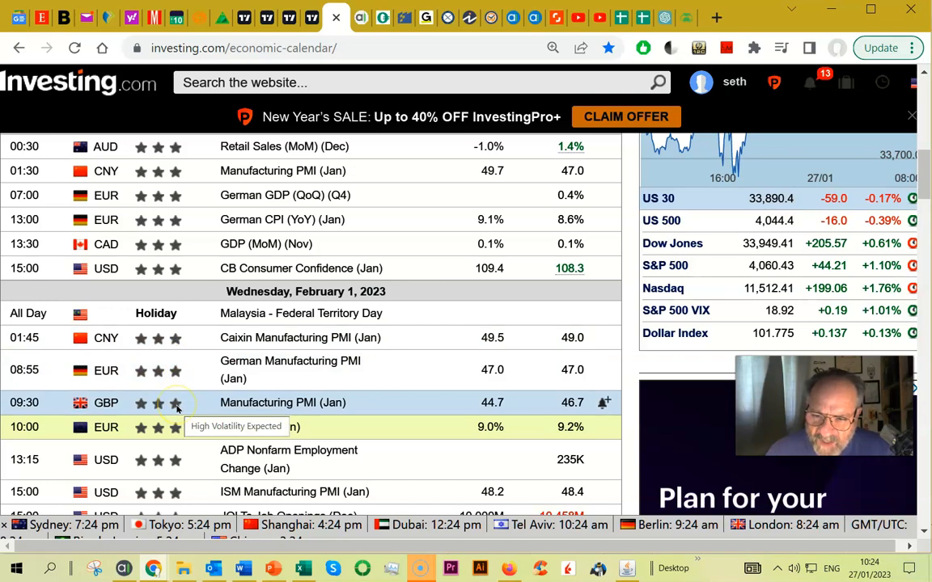
{"action": "scroll", "scroll_direction": "down", "scroll_amount": 3}
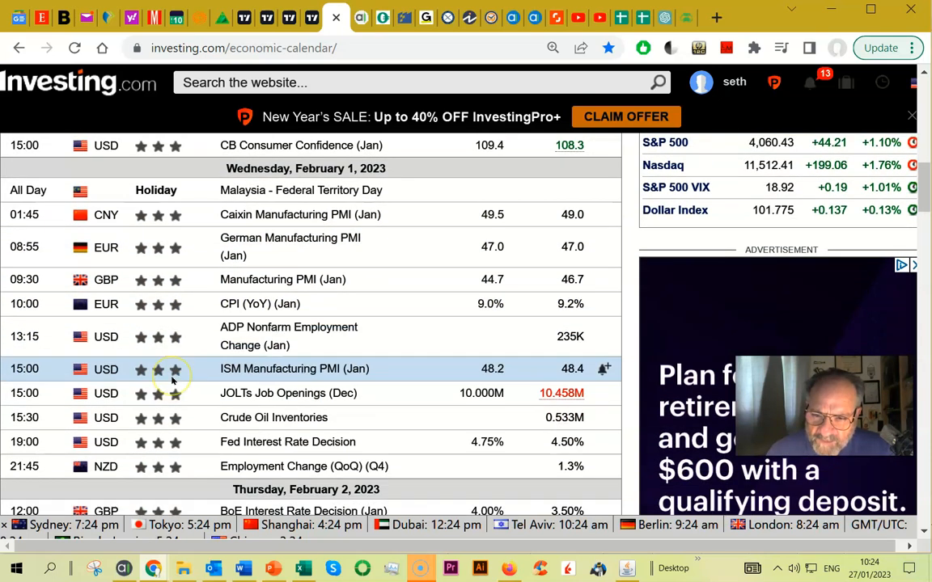
{"action": "scroll", "scroll_direction": "down", "scroll_amount": 3}
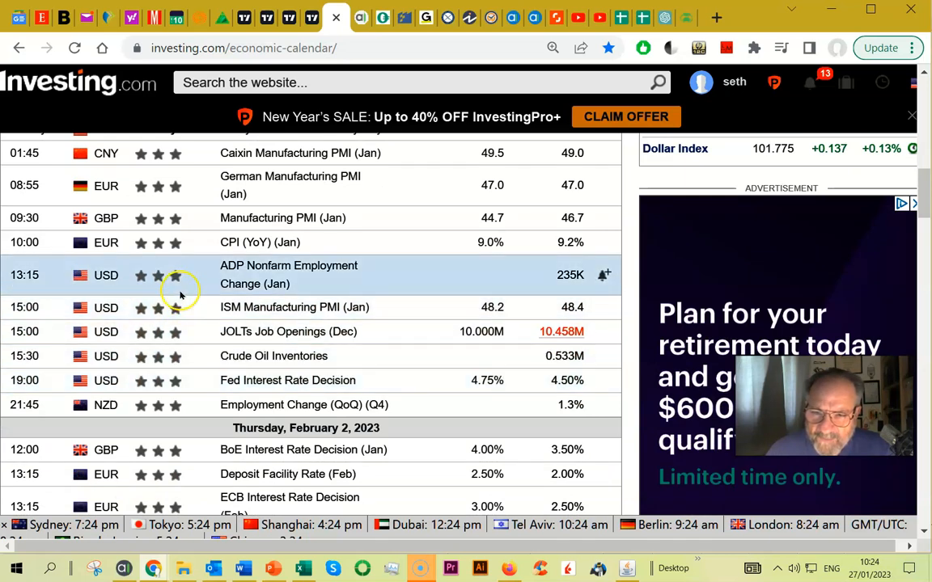
{"action": "mouse_move", "coordinate": [175, 275]}
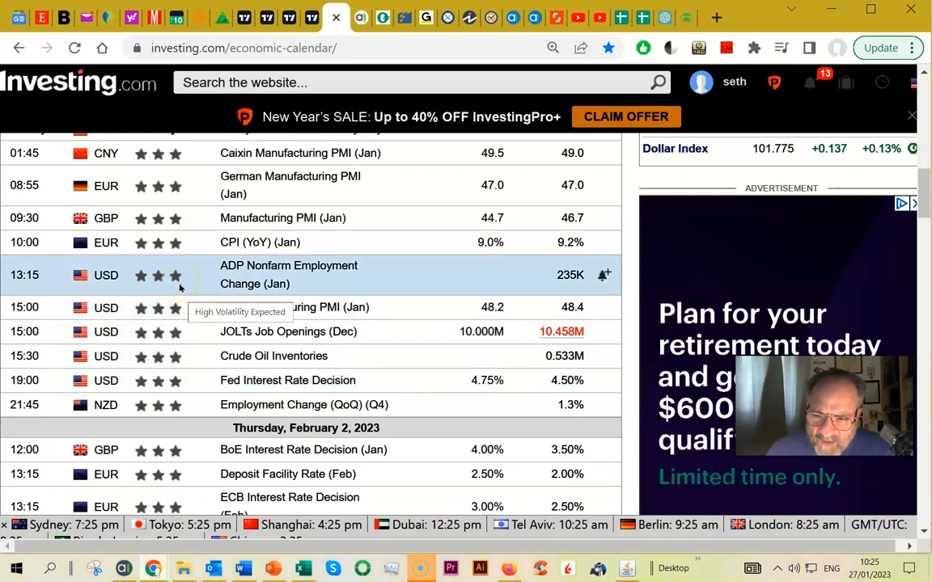
{"action": "scroll", "scroll_direction": "down", "scroll_amount": 3}
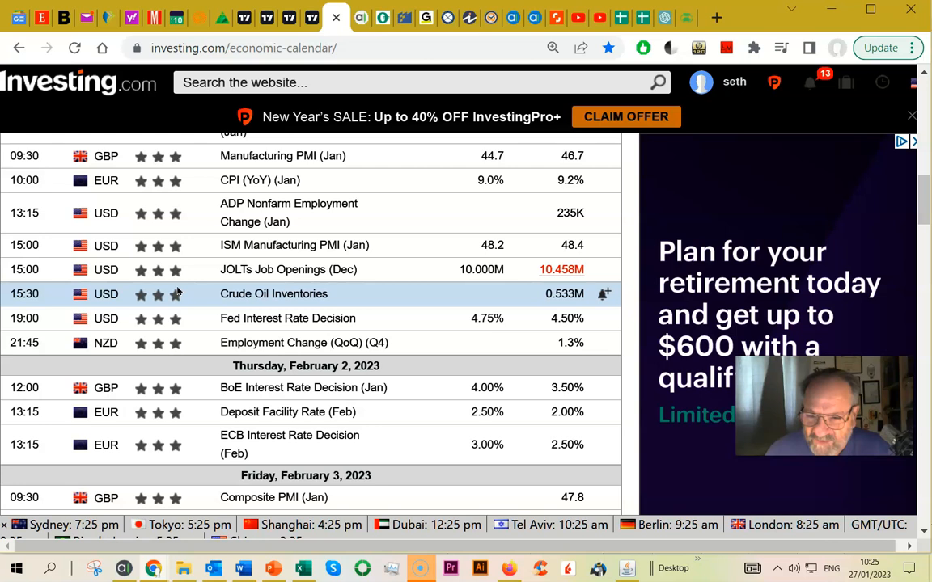
{"action": "scroll", "scroll_direction": "down", "scroll_amount": 3}
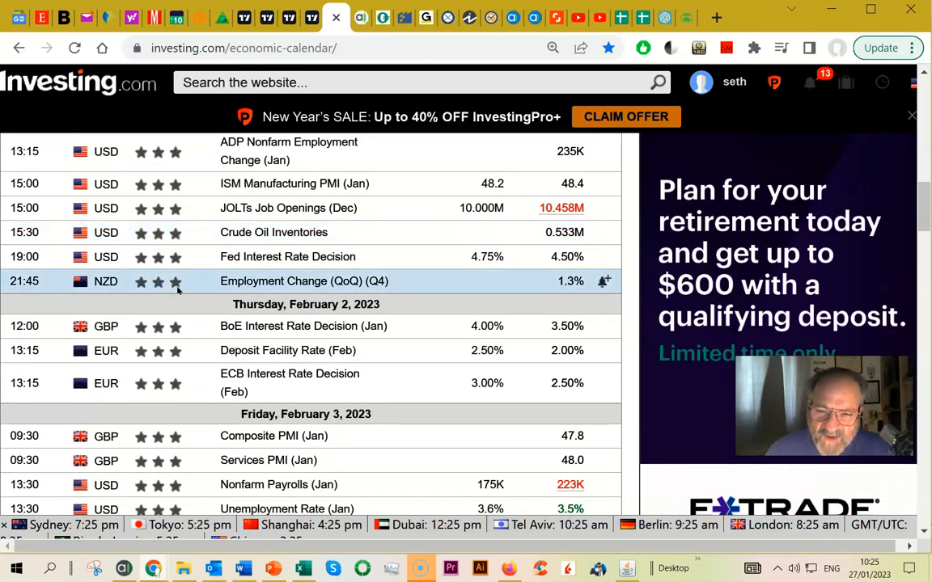
{"action": "mouse_move", "coordinate": [170, 294]}
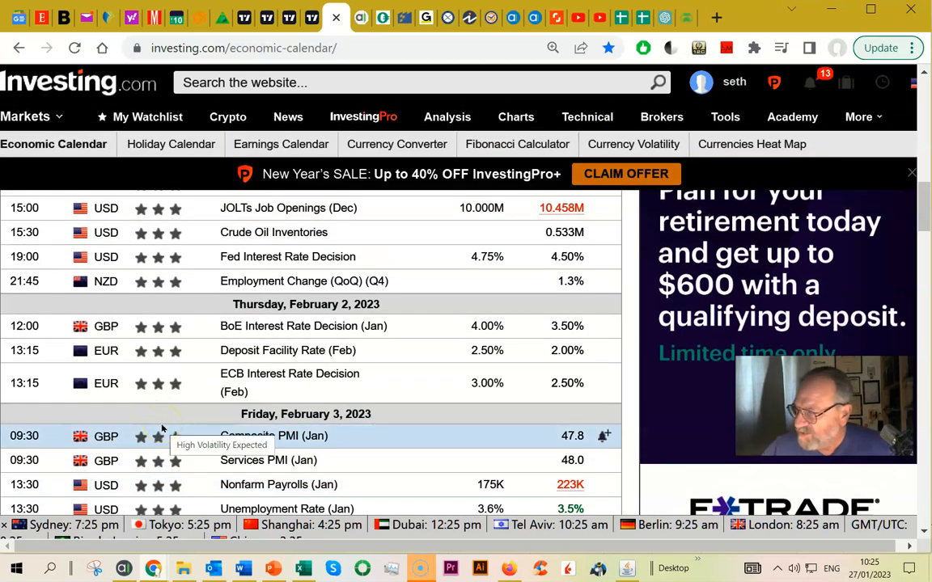
{"action": "mouse_move", "coordinate": [162, 424]}
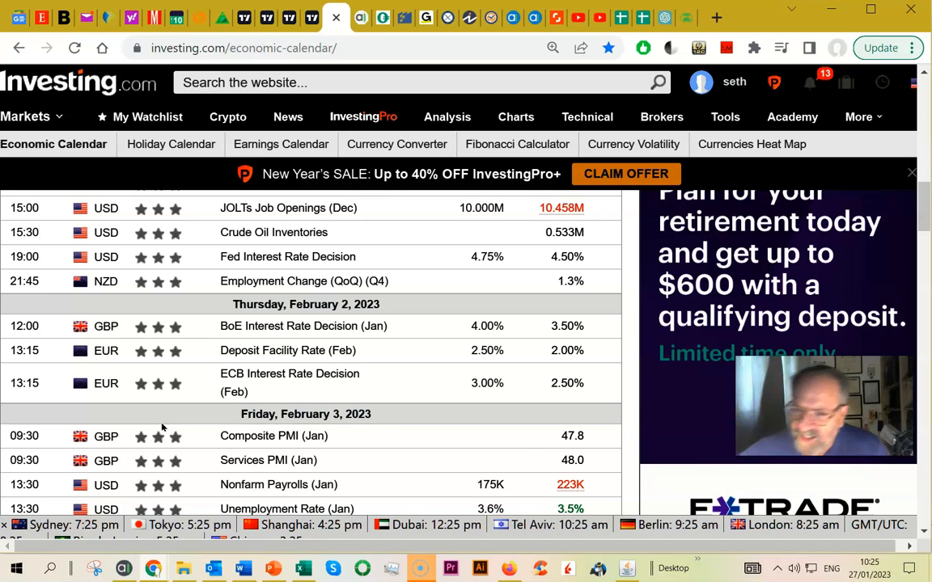
{"action": "mouse_move", "coordinate": [170, 415]}
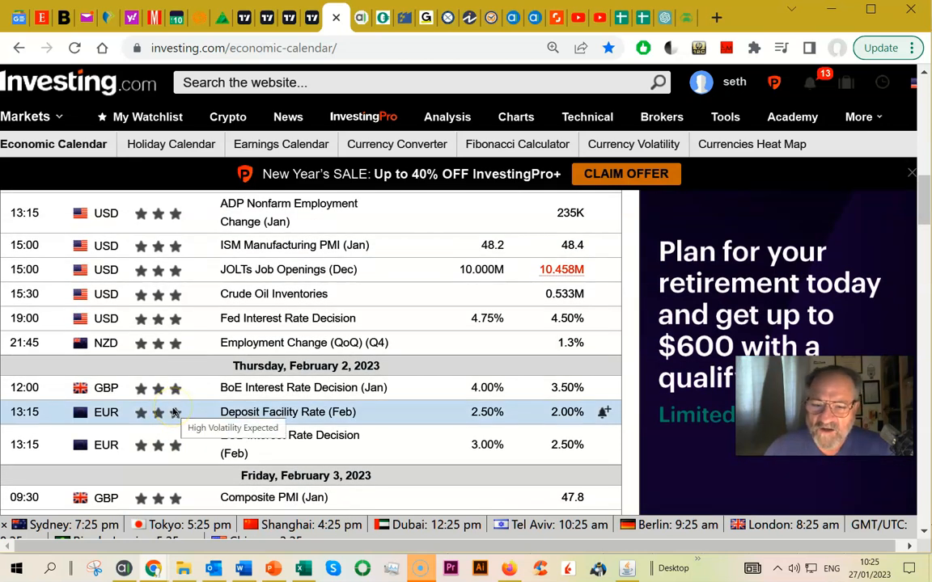
{"action": "mouse_move", "coordinate": [170, 369]}
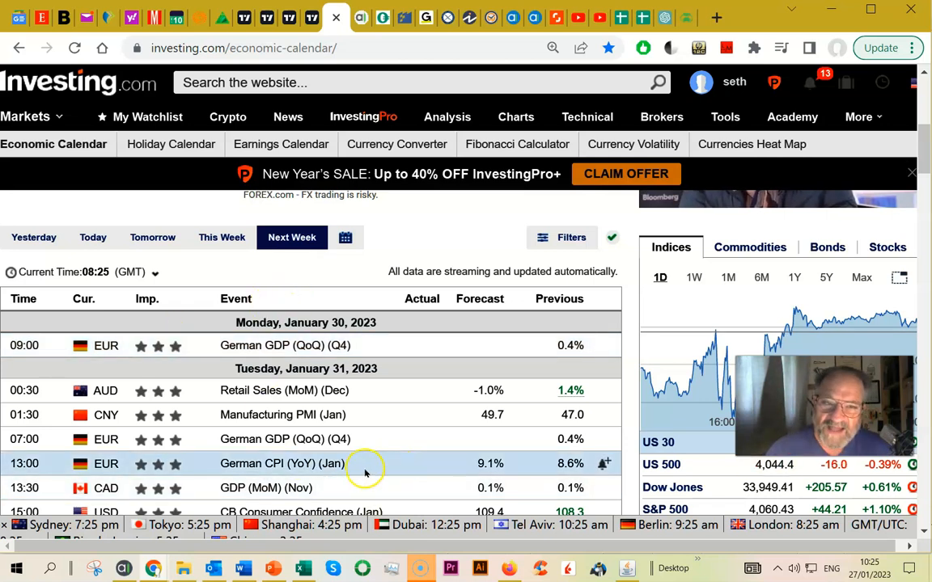
{"action": "mouse_move", "coordinate": [210, 534]}
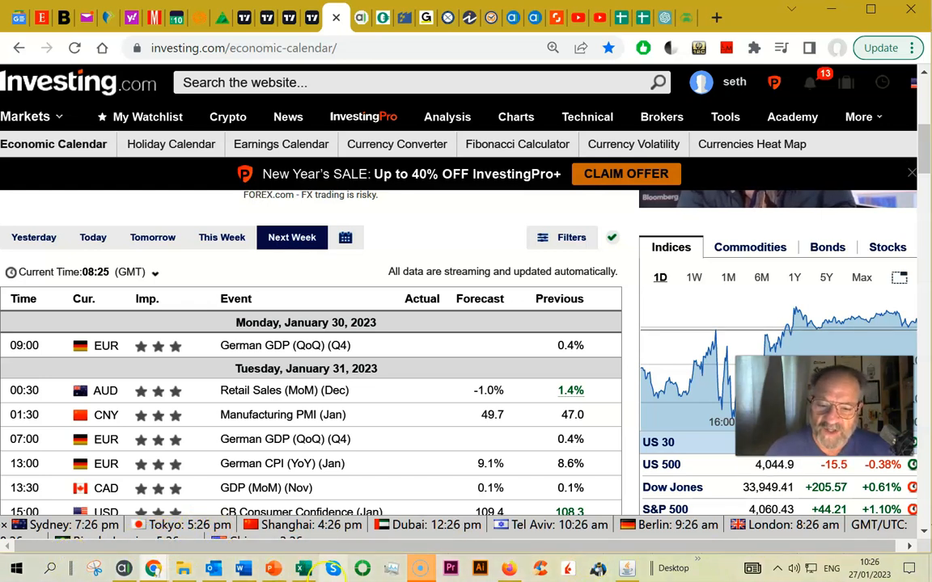
{"action": "mouse_move", "coordinate": [420, 569]}
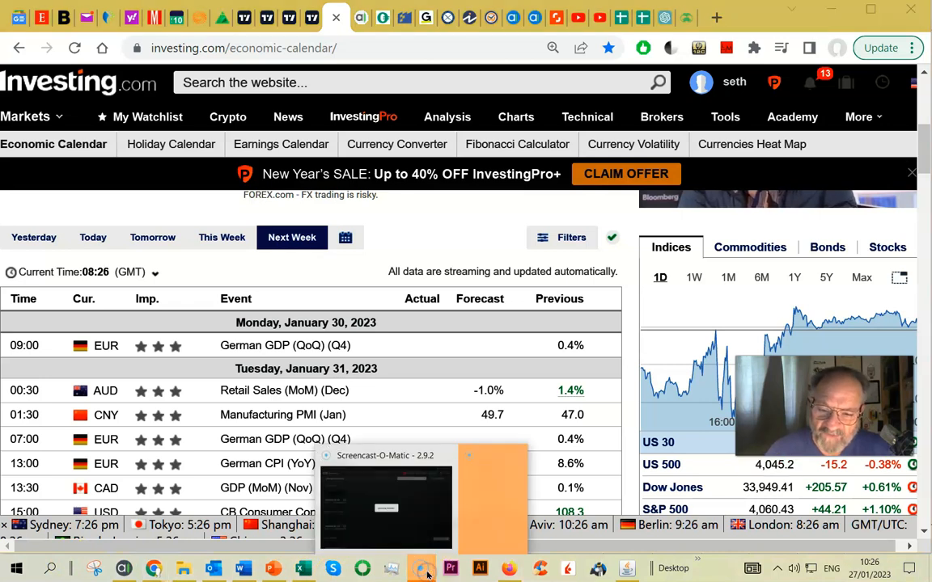